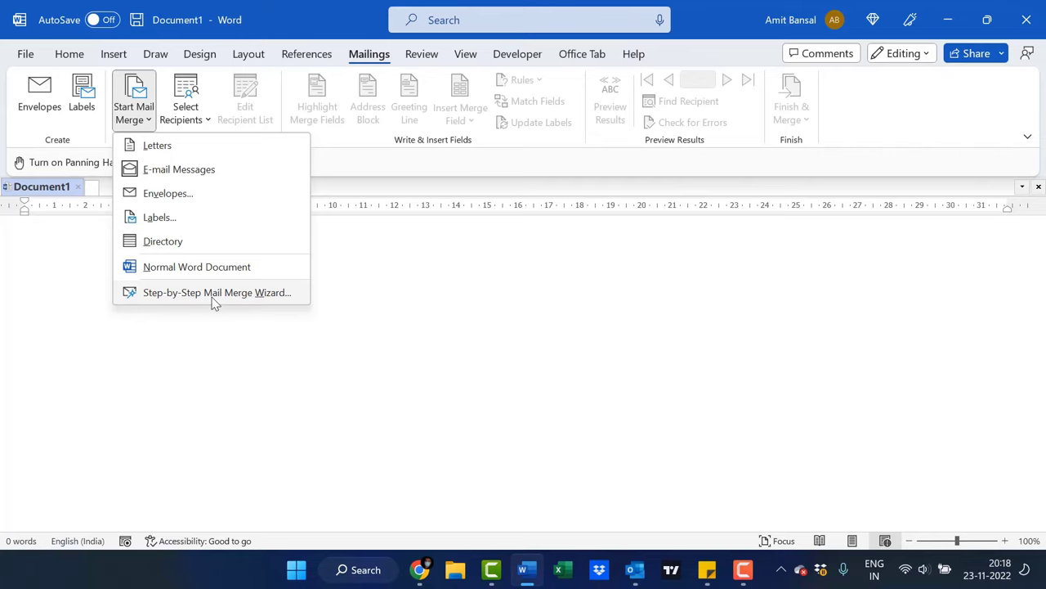
- Launch the Step-by-Step Mail Merge Wizard with E-mail messages as the document type
click(216, 291)
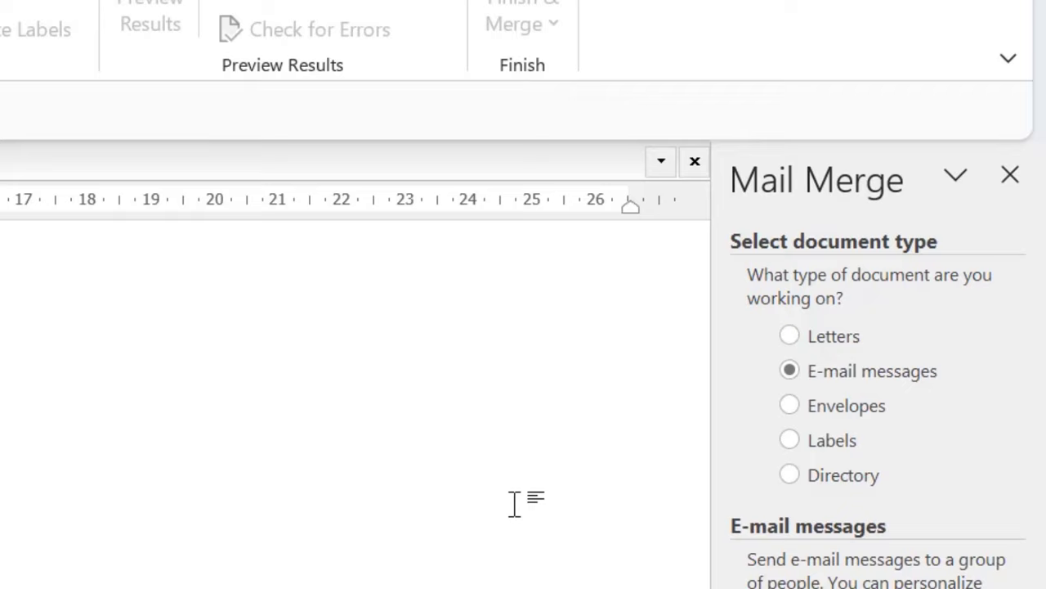
mouse_move(810, 319)
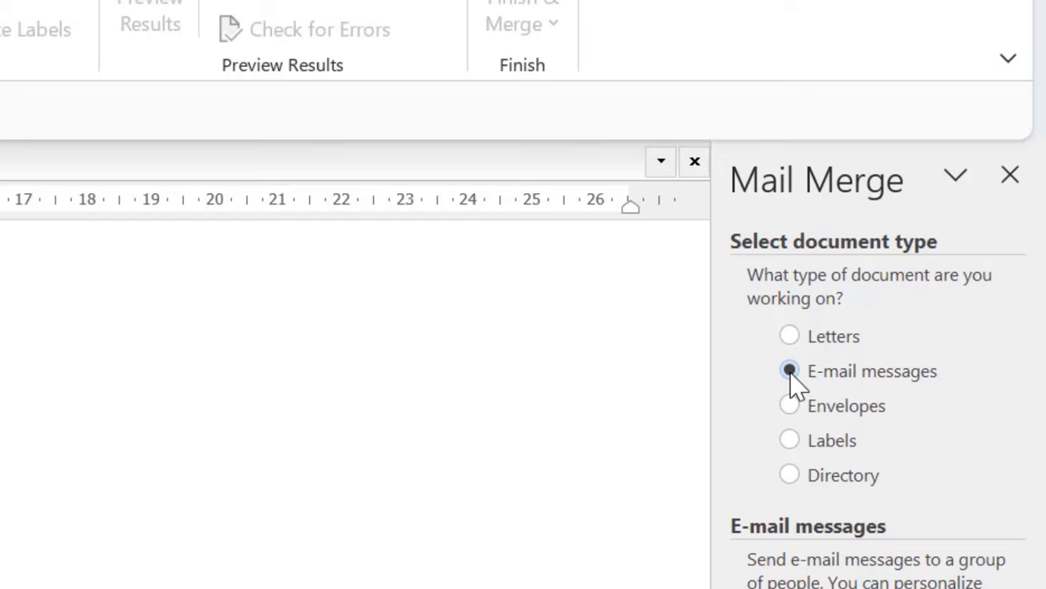
scroll(down, 3)
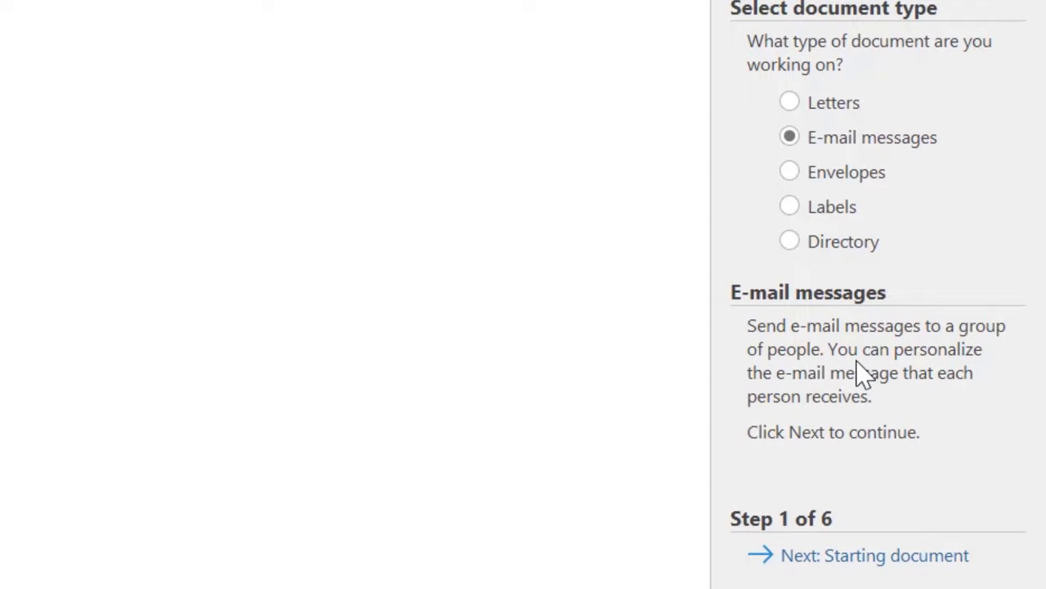
mouse_move(772, 472)
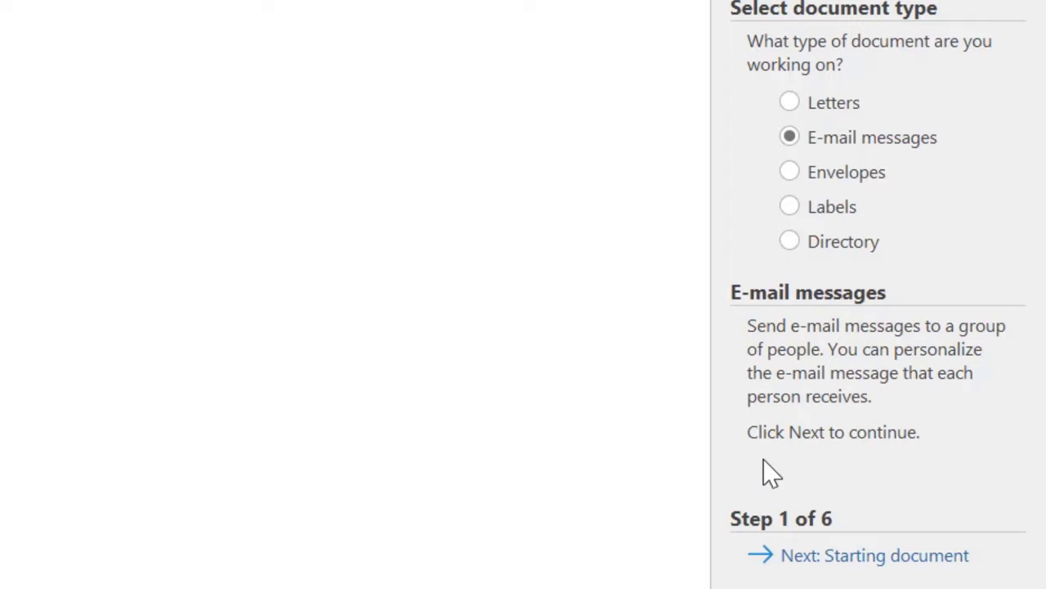
mouse_move(685, 586)
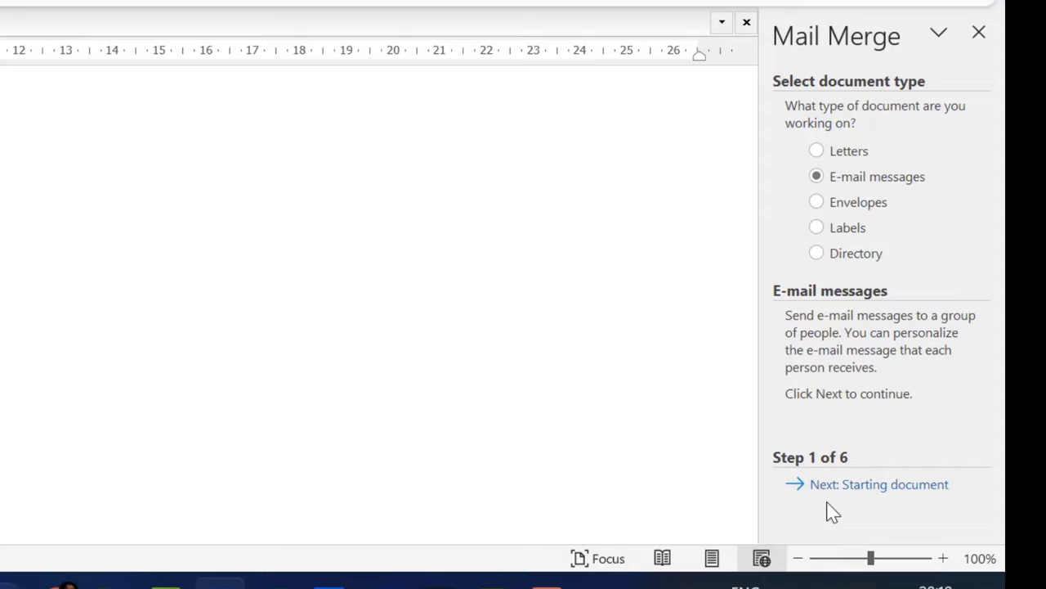
- Advance to step 2, try Start from a template, then keep Use the current document
click(879, 484)
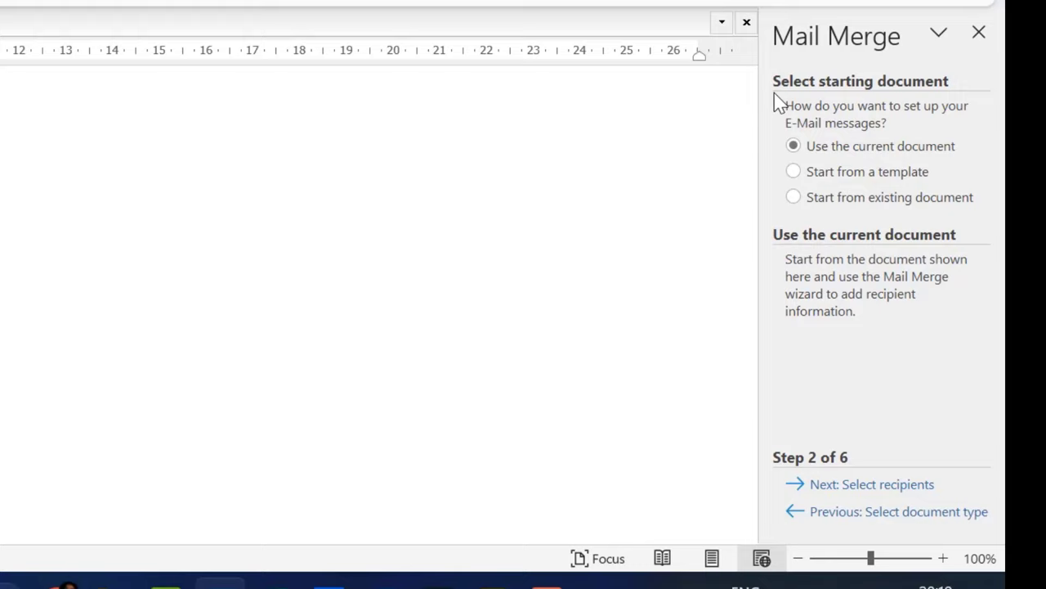
mouse_move(916, 138)
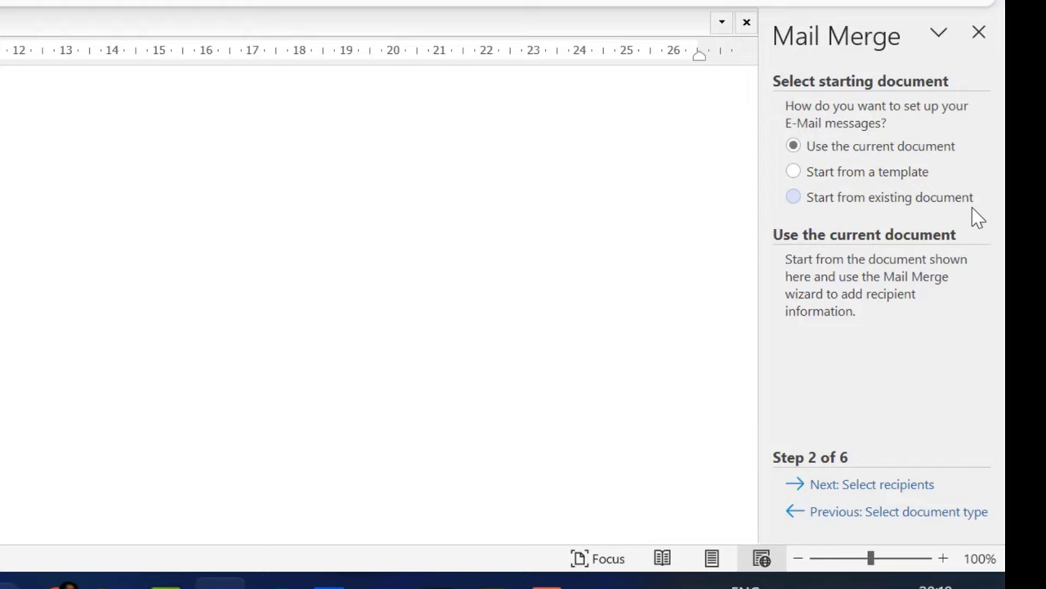
click(791, 171)
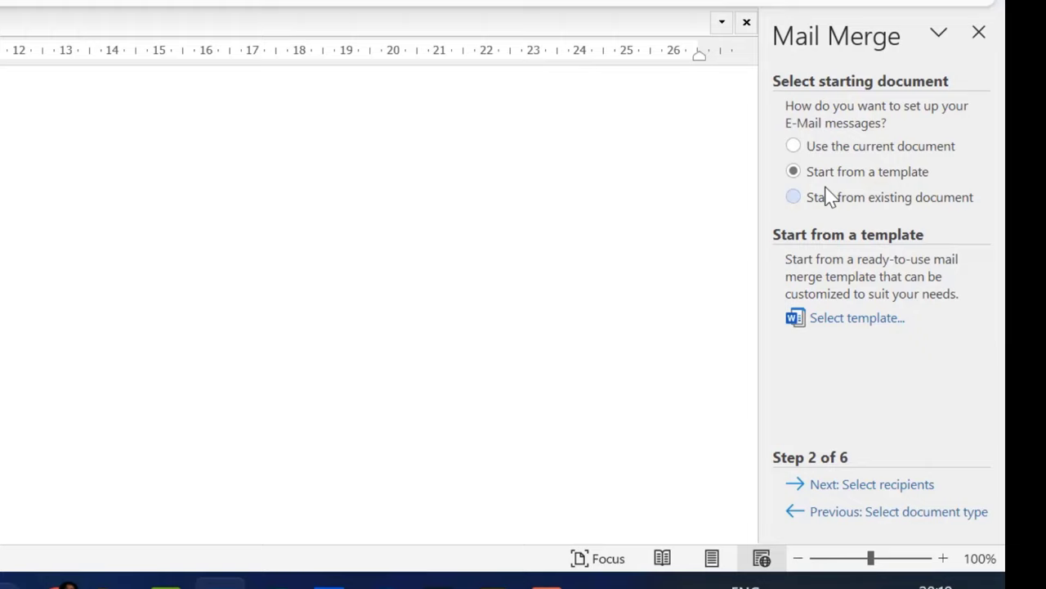
click(793, 146)
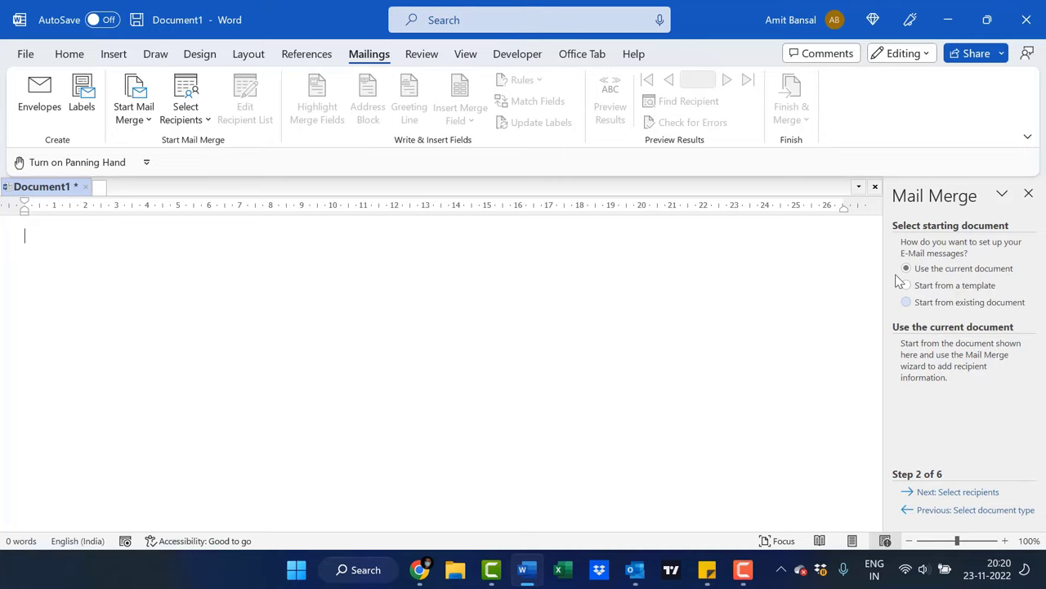
mouse_move(968, 502)
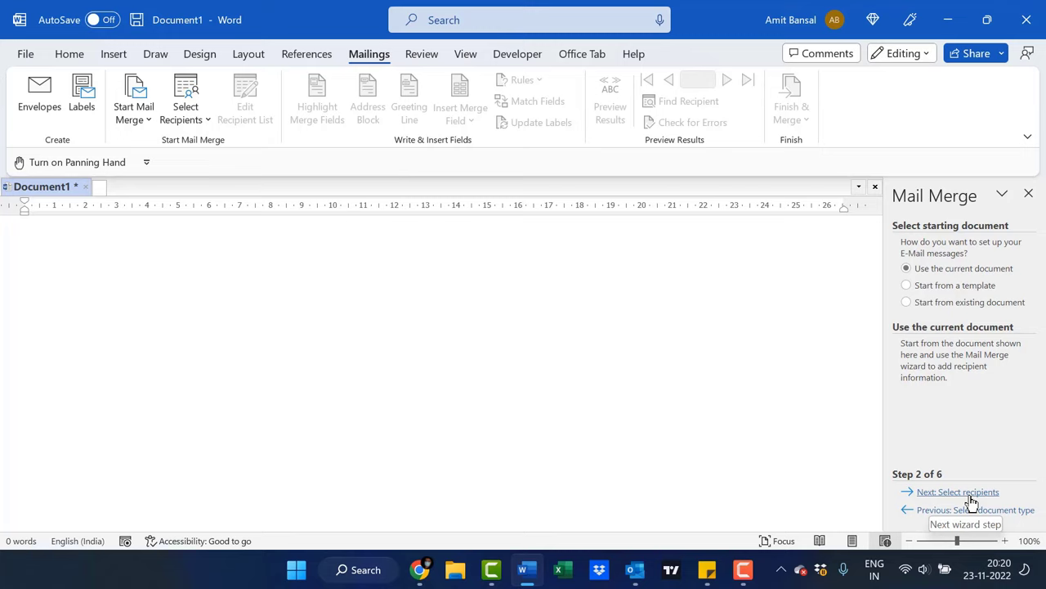
- Advance to step 3 and choose Select from Outlook contacts as the recipient source
click(958, 490)
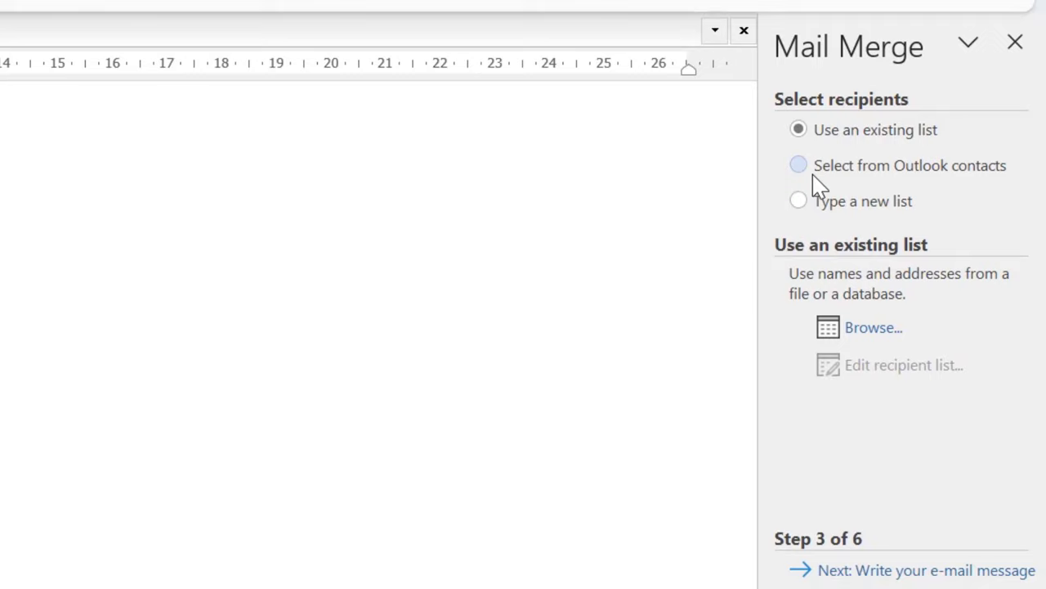
mouse_move(978, 238)
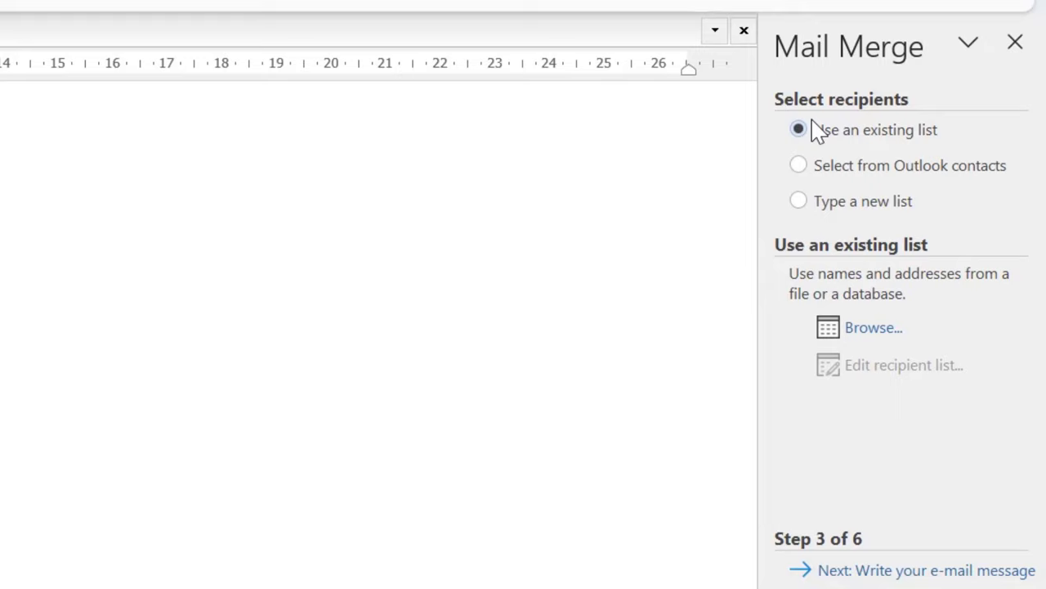
mouse_move(866, 330)
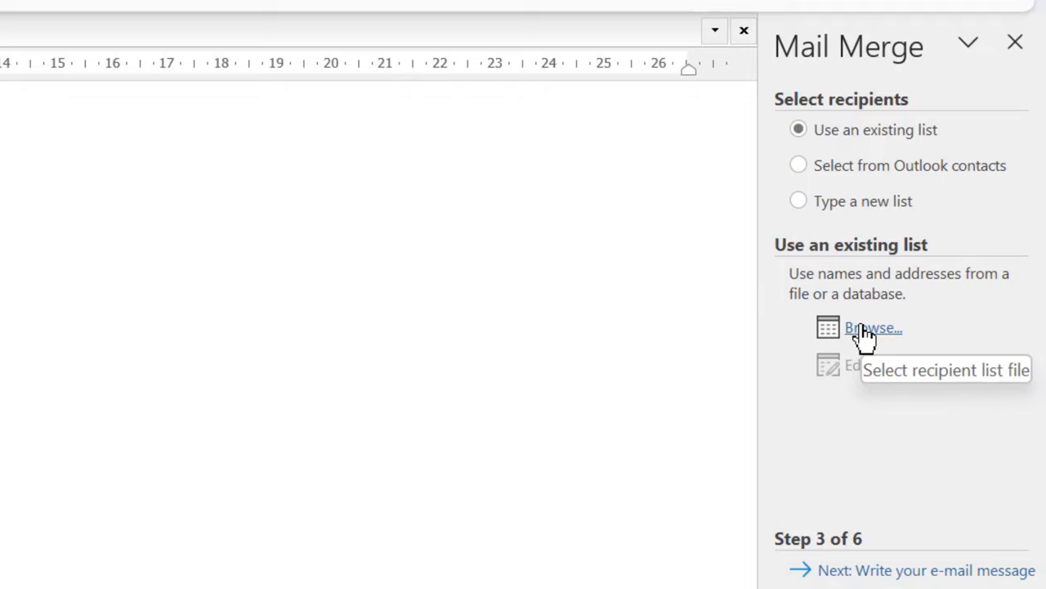
click(873, 327)
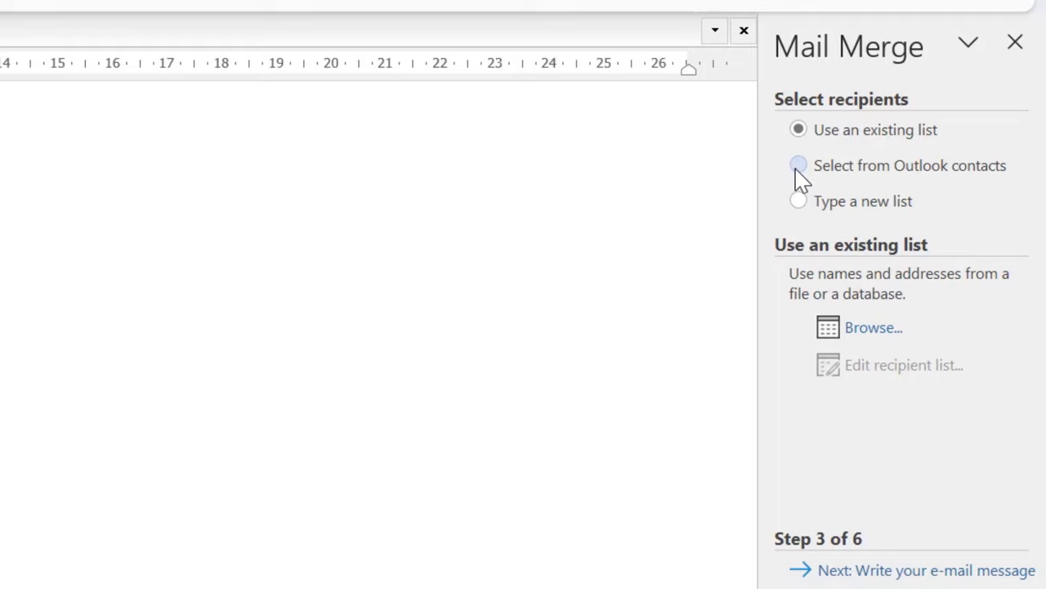
click(797, 163)
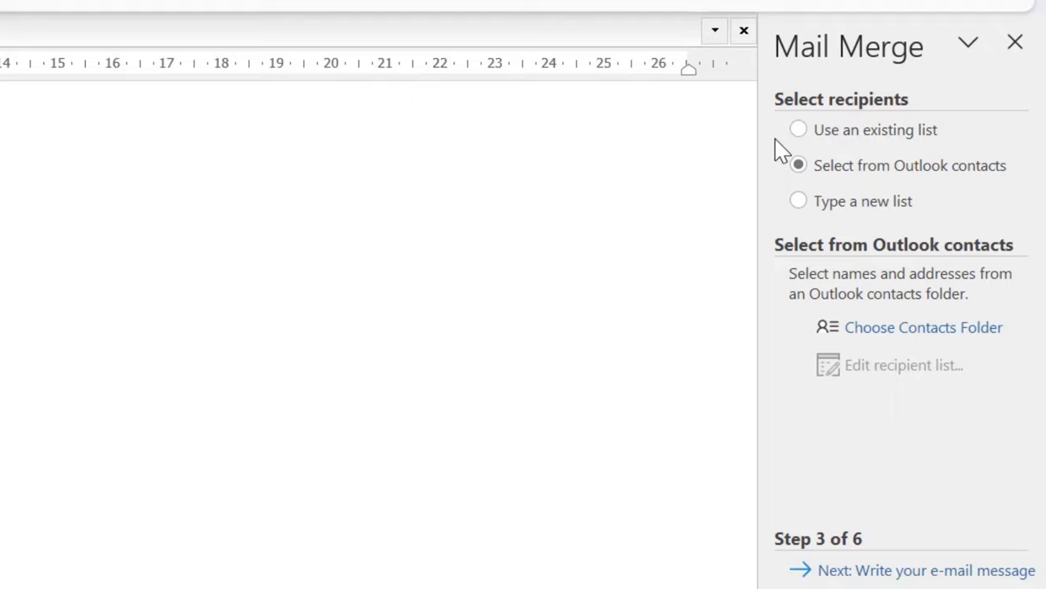
mouse_move(864, 291)
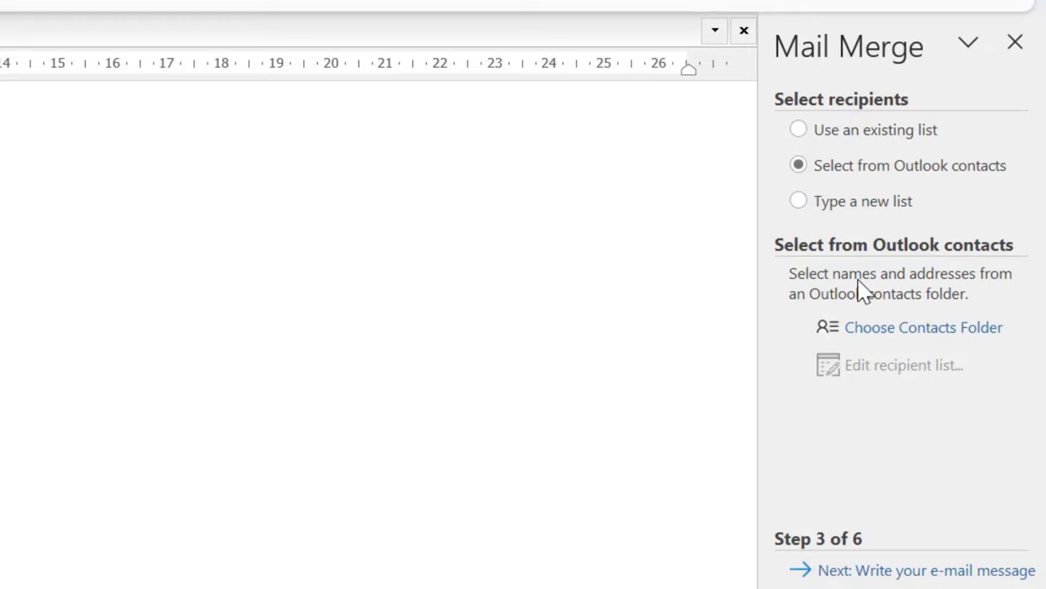
mouse_move(899, 339)
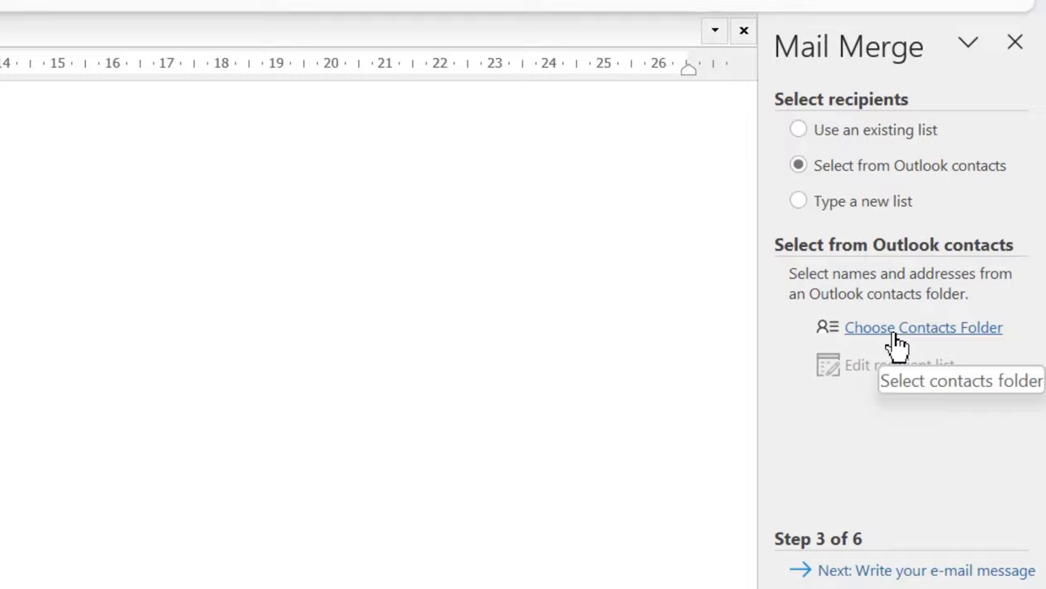
- Choose Contacts Folder and highlight the Contacts folder holding 135 entries
click(923, 327)
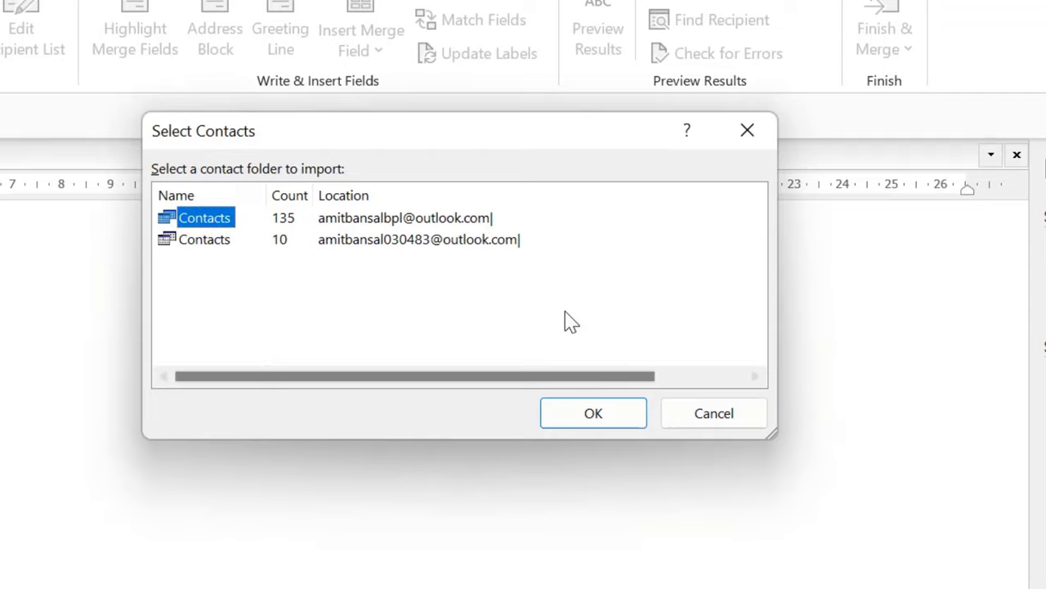
mouse_move(471, 228)
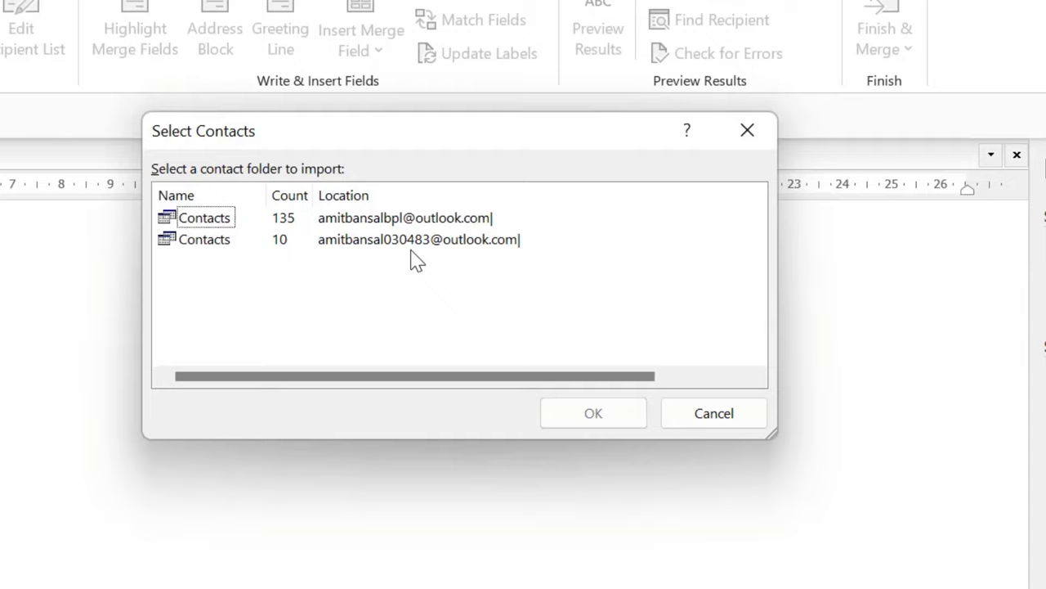
click(203, 218)
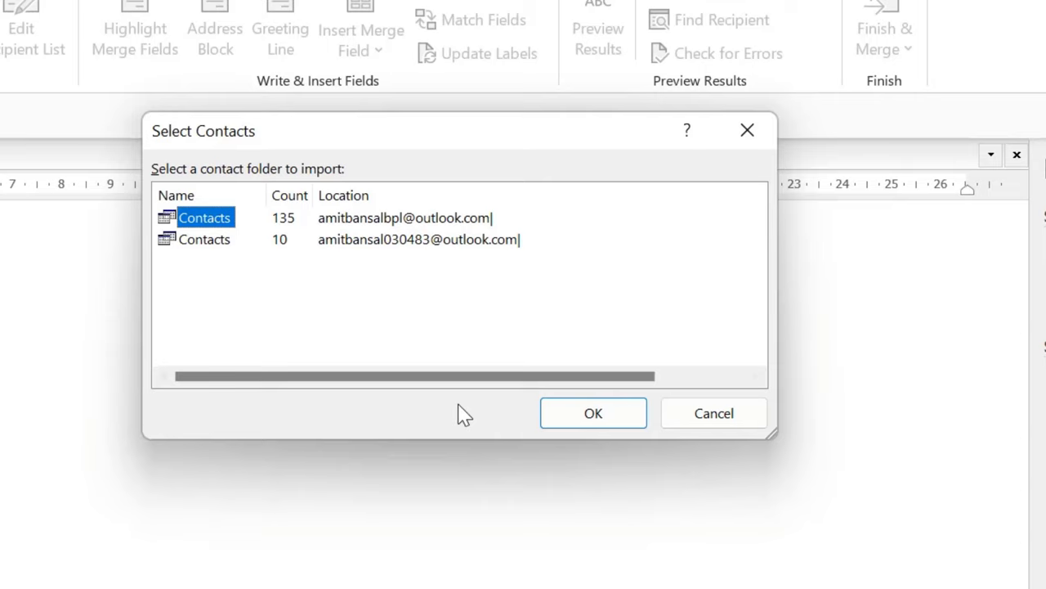
- Confirm the folder, clear all recipients, tick two chosen contacts and confirm the list
click(592, 412)
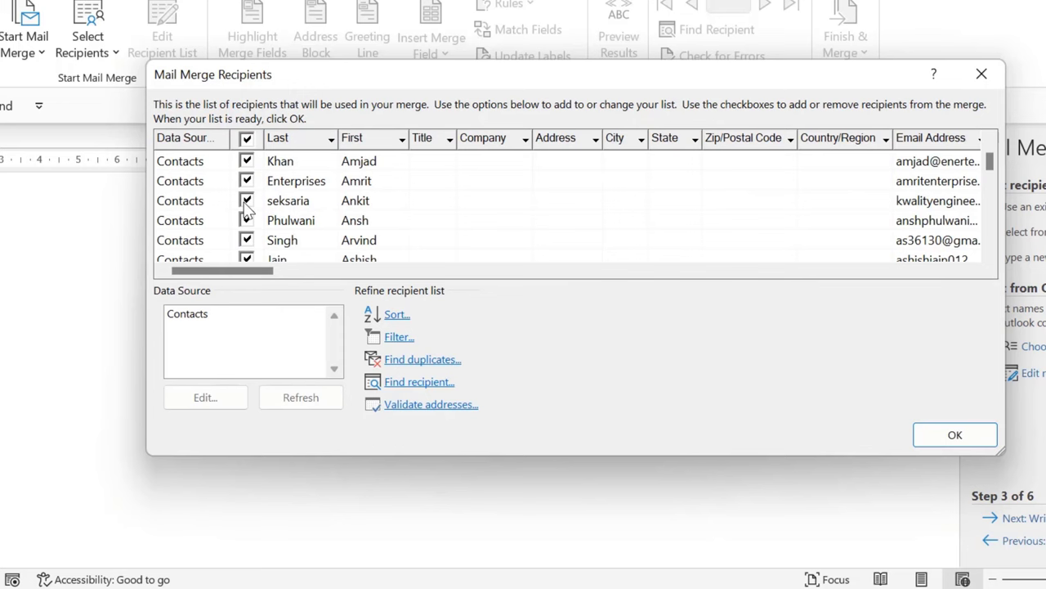
click(245, 137)
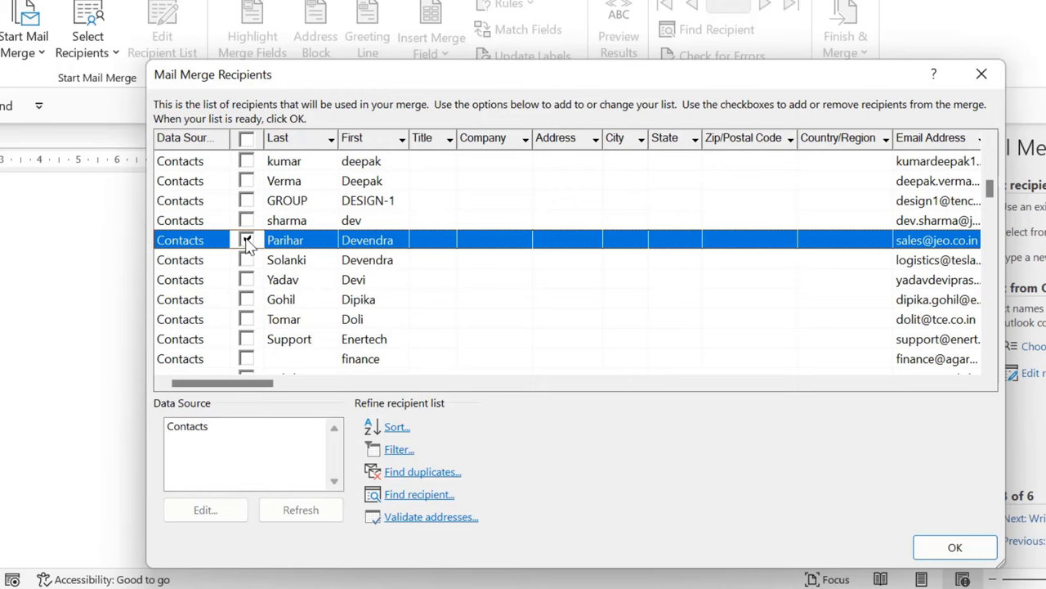
click(247, 239)
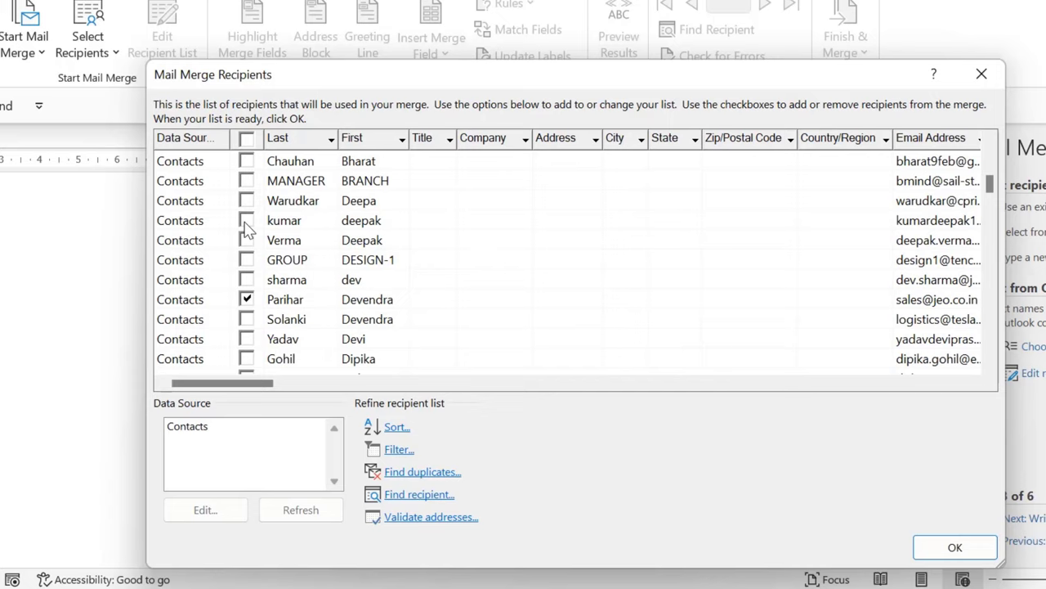
click(246, 219)
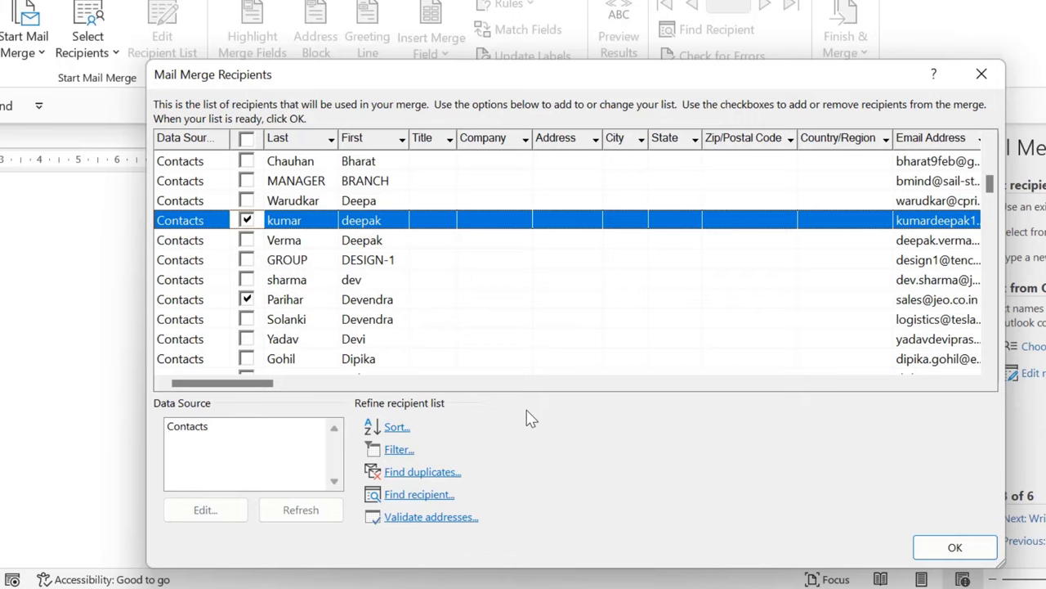
mouse_move(372, 560)
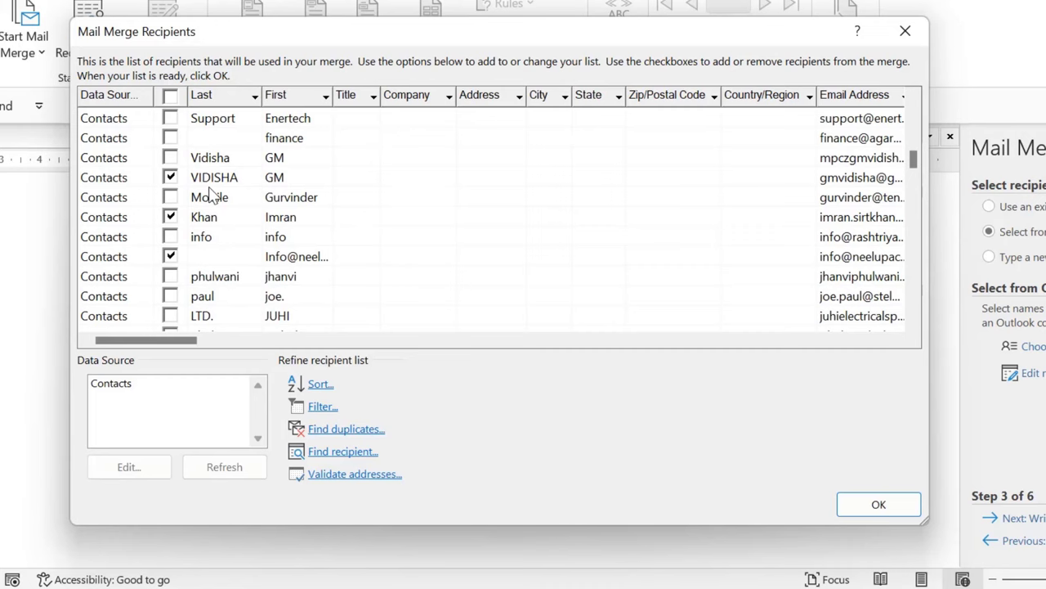
click(878, 504)
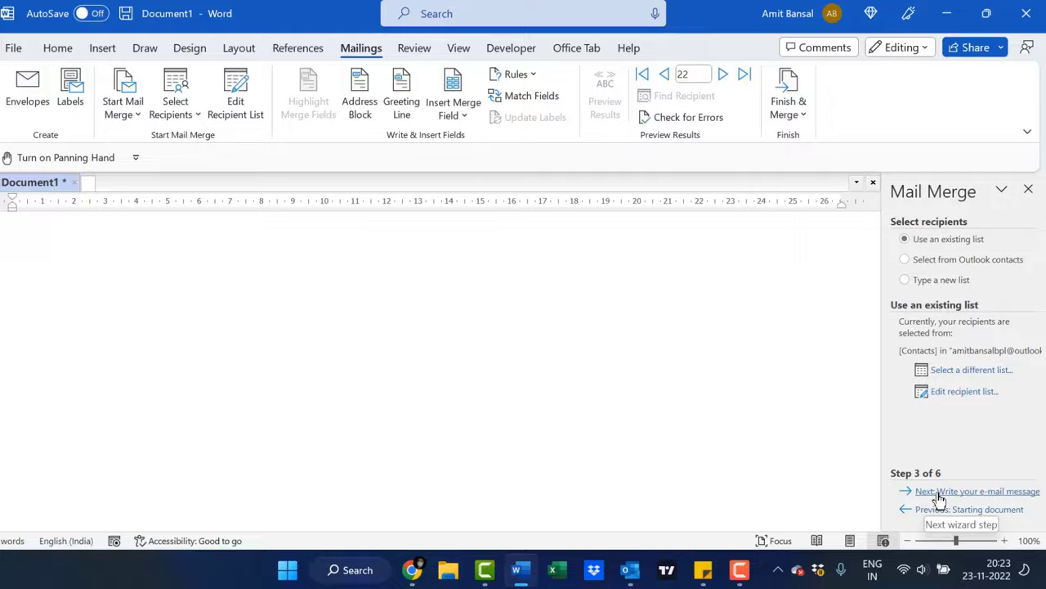
- Advance to step 4, Write your e-mail message, for the certificate letter
click(978, 490)
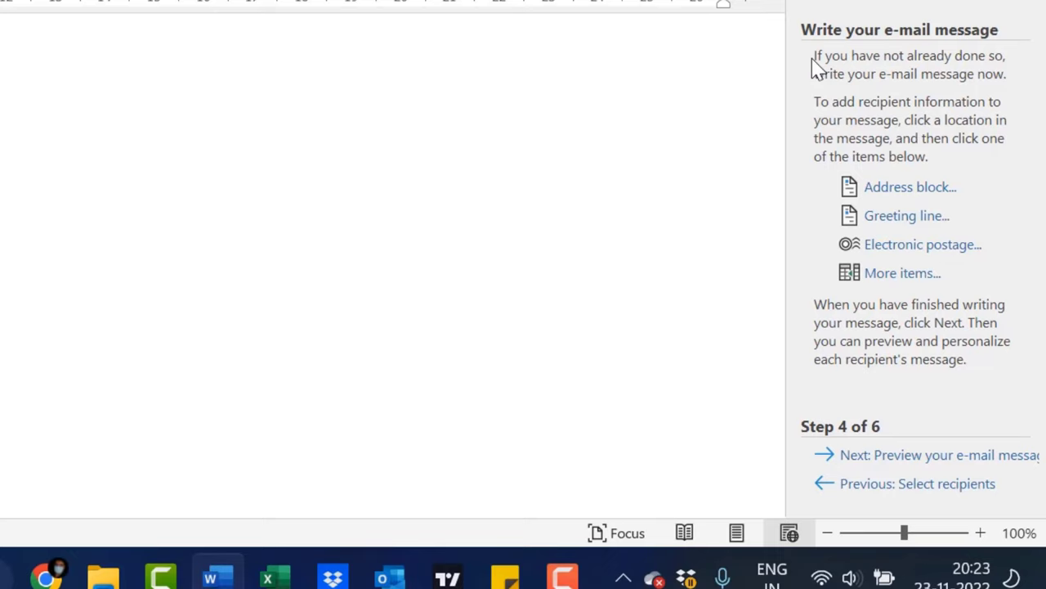
mouse_move(863, 121)
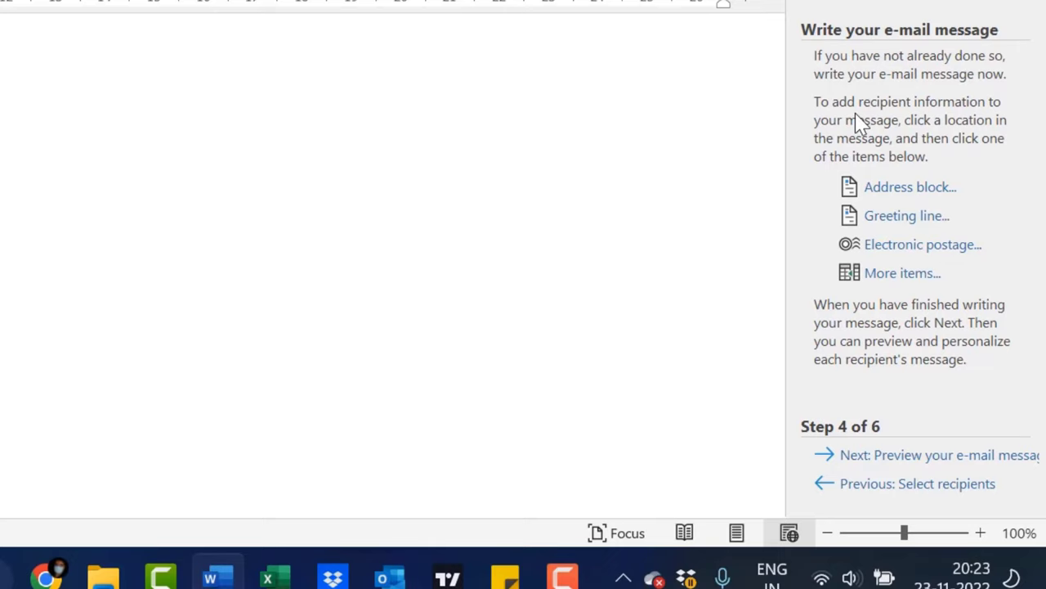
mouse_move(919, 166)
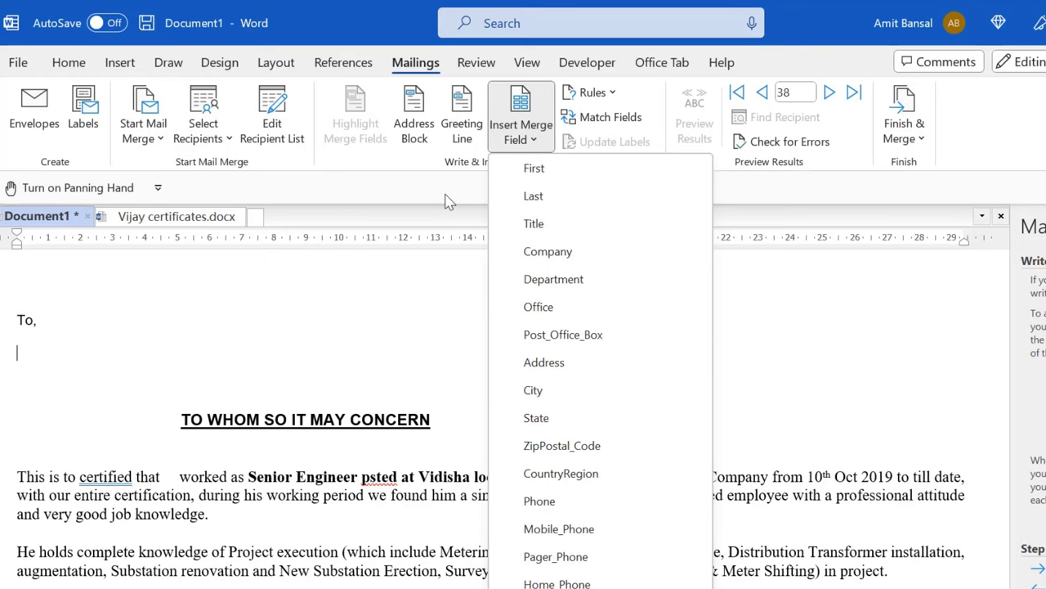
- Insert First, Last and Address merge fields below the letter's 'To,' line
click(533, 166)
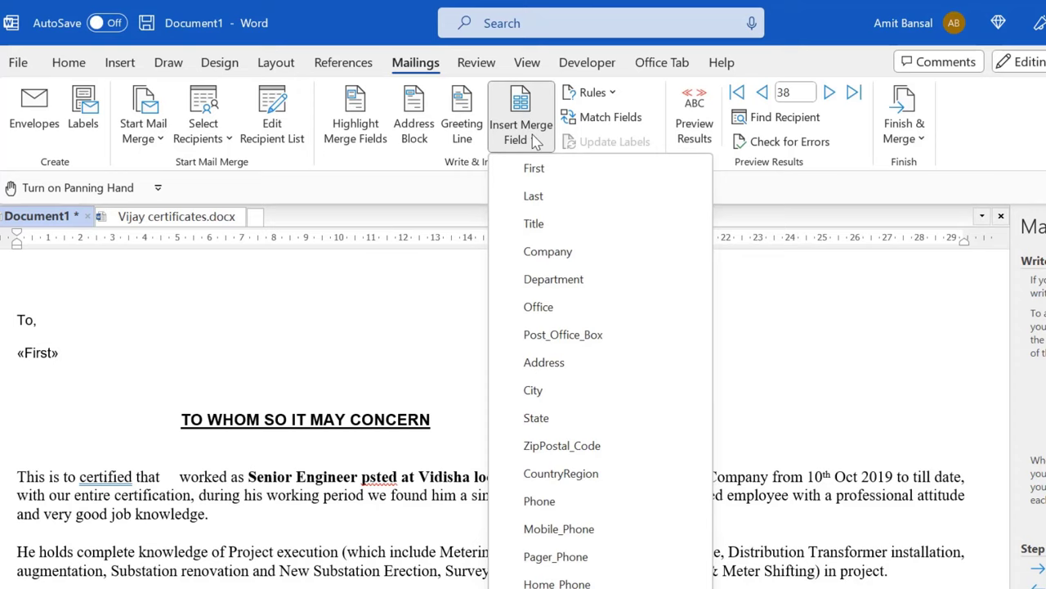
click(533, 196)
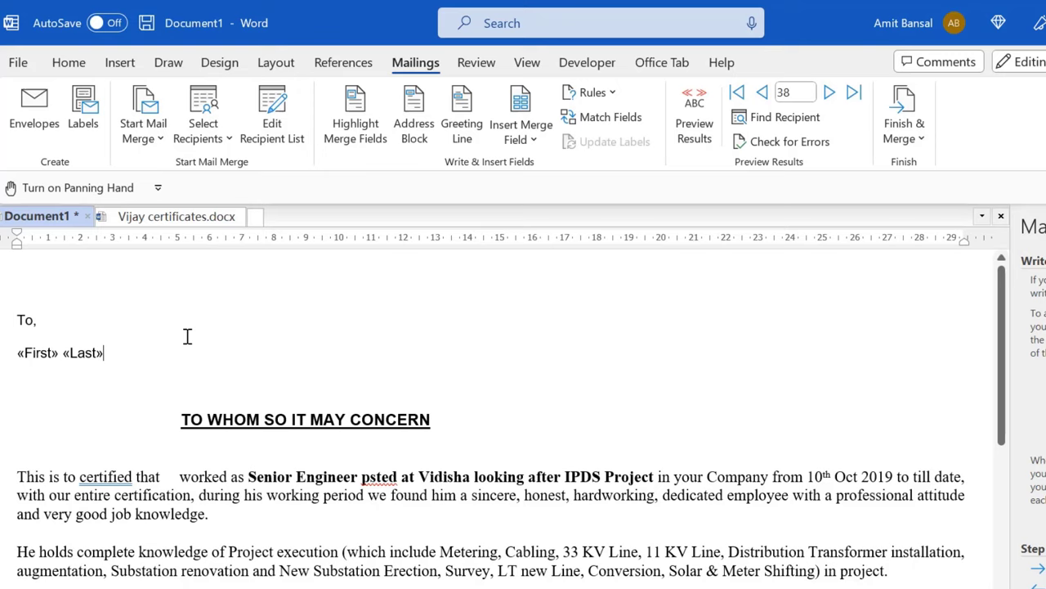
click(520, 115)
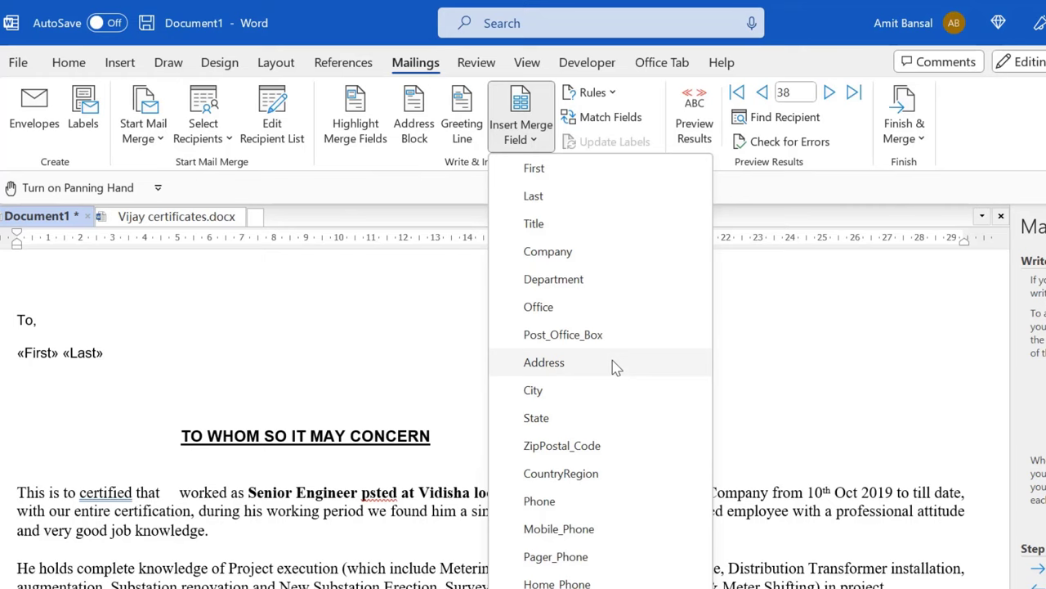
click(533, 389)
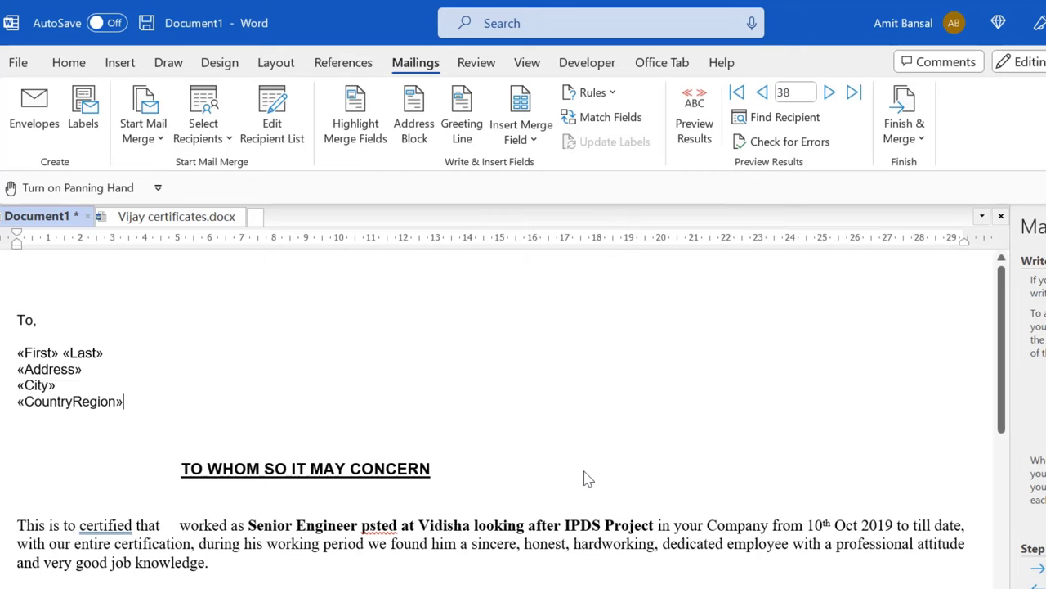
scroll(down, 3)
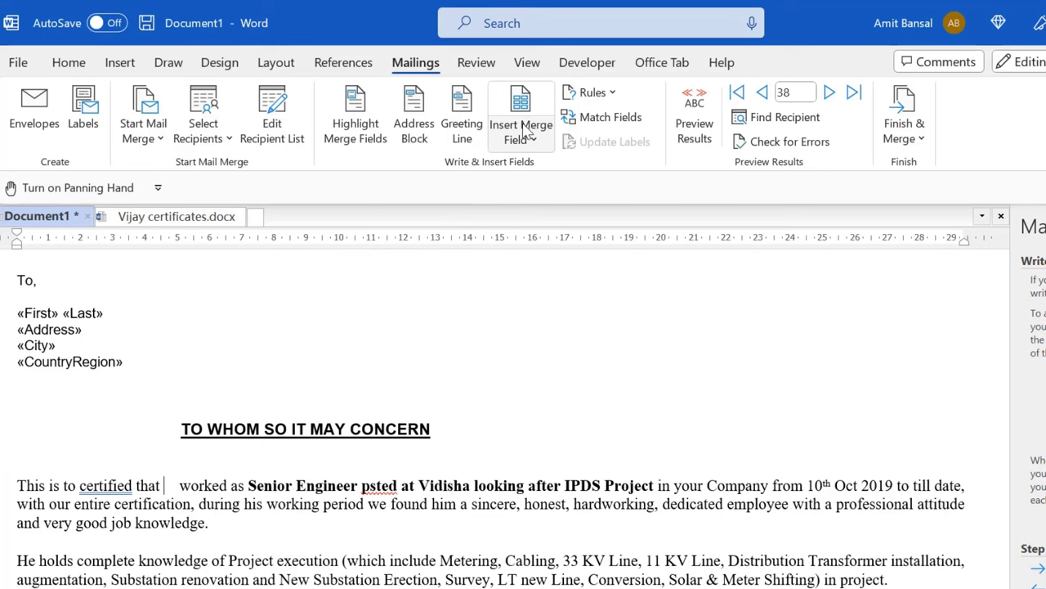
- Insert a recipient merge field after 'certified that' in the certificate sentence
click(520, 106)
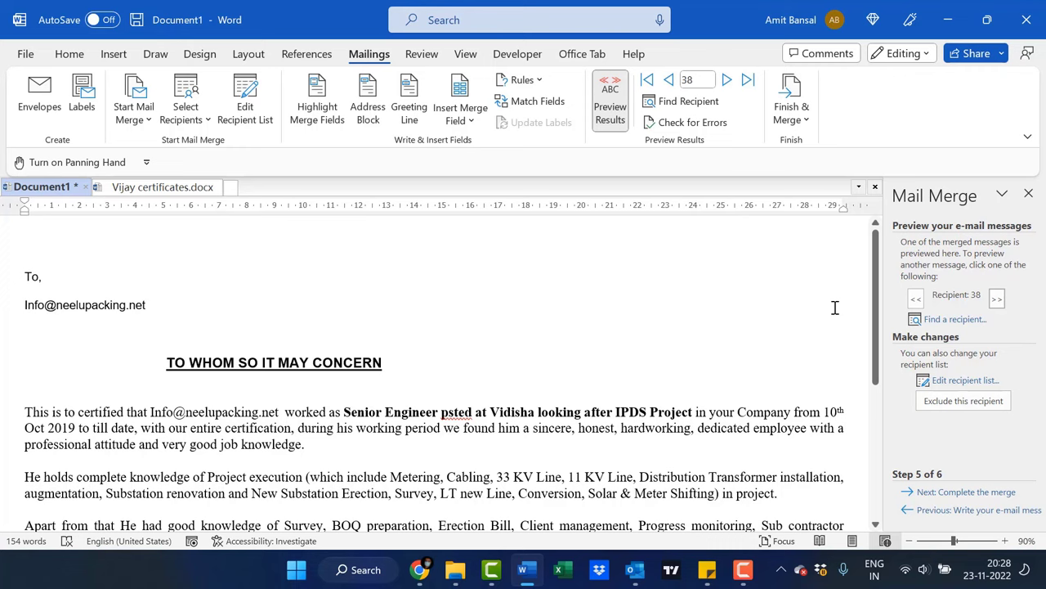
- Browse previews for other recipients, return to recipient 38, and edit the recipient list
click(916, 297)
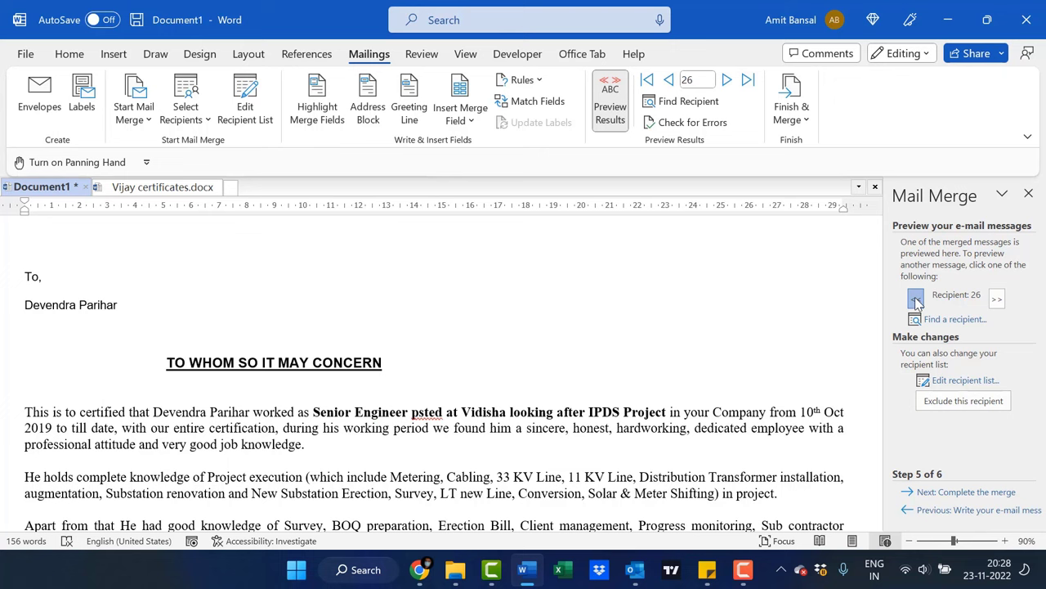
click(997, 298)
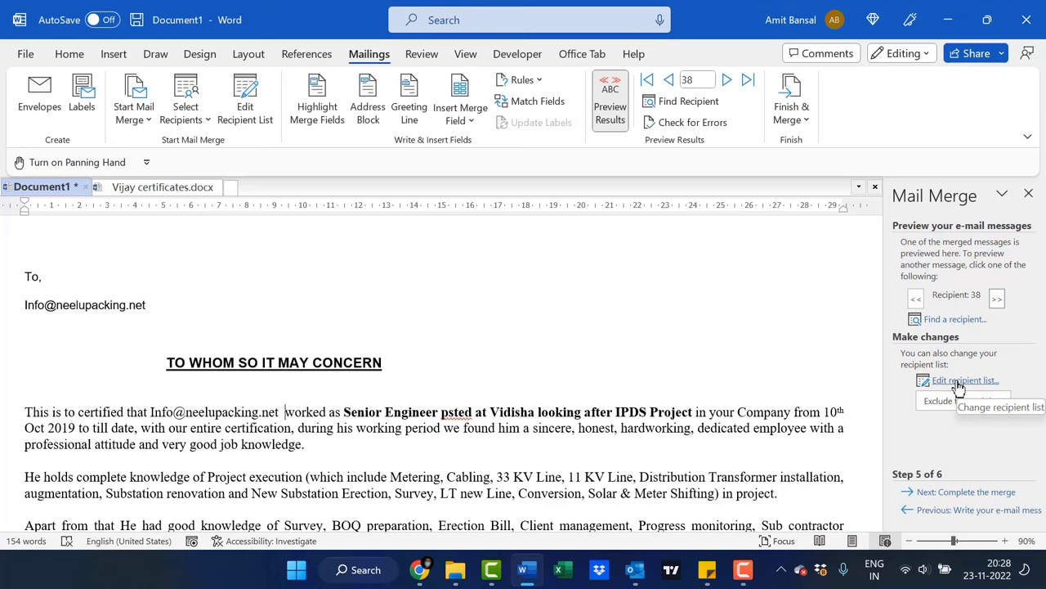
click(965, 379)
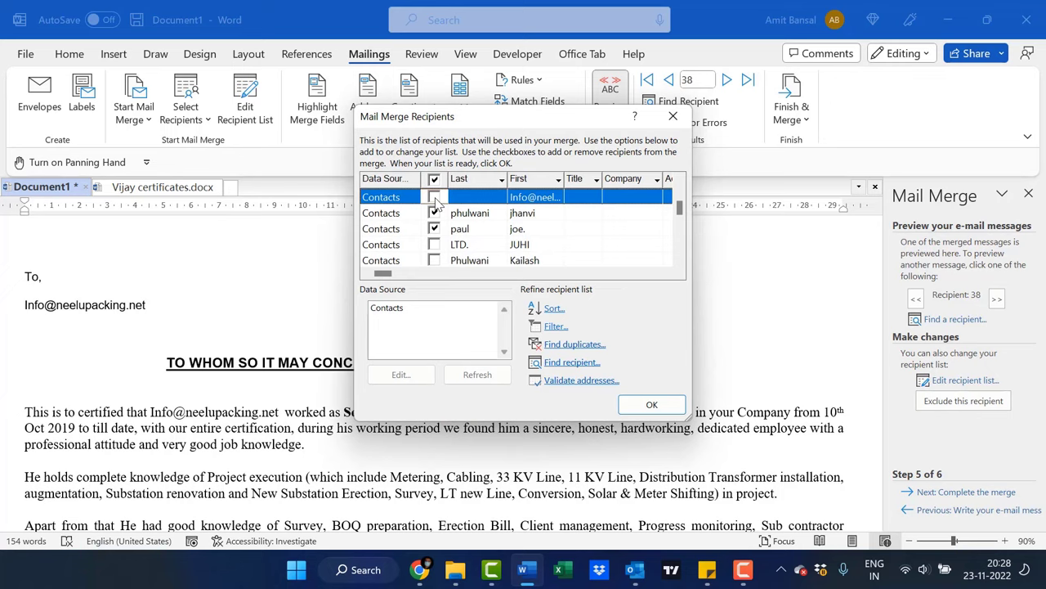
click(651, 404)
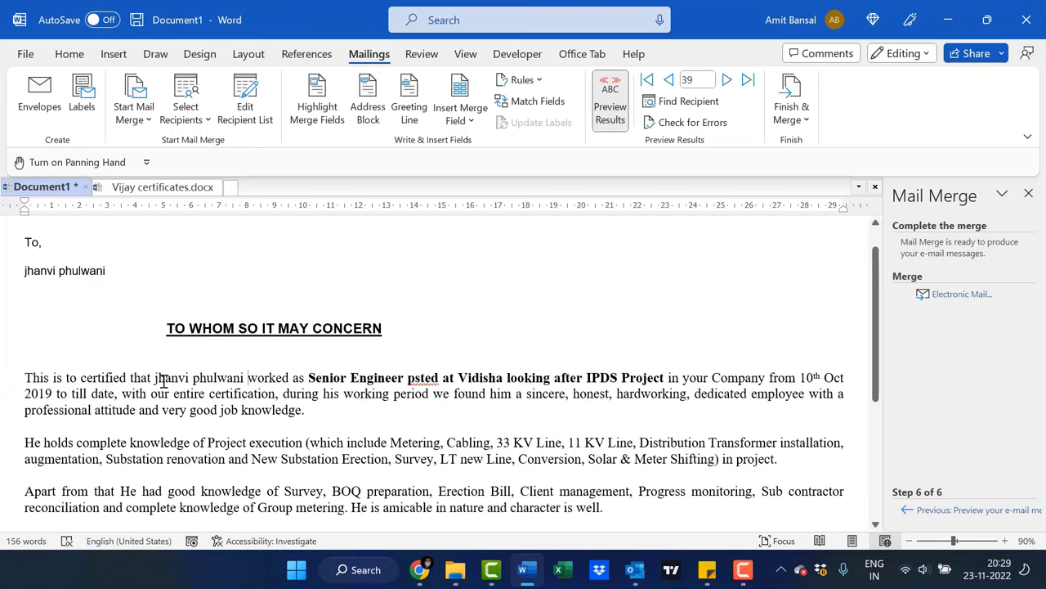
mouse_move(962, 295)
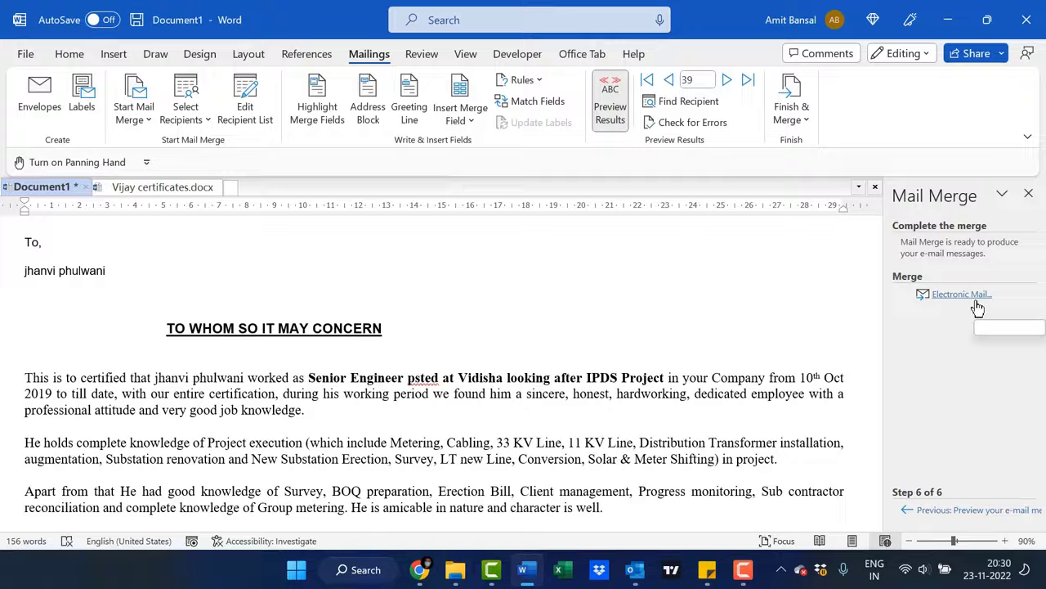
- Choose Electronic Mail, enter subject 'To Whom It May Concern' and keep HTML format for all records
click(961, 294)
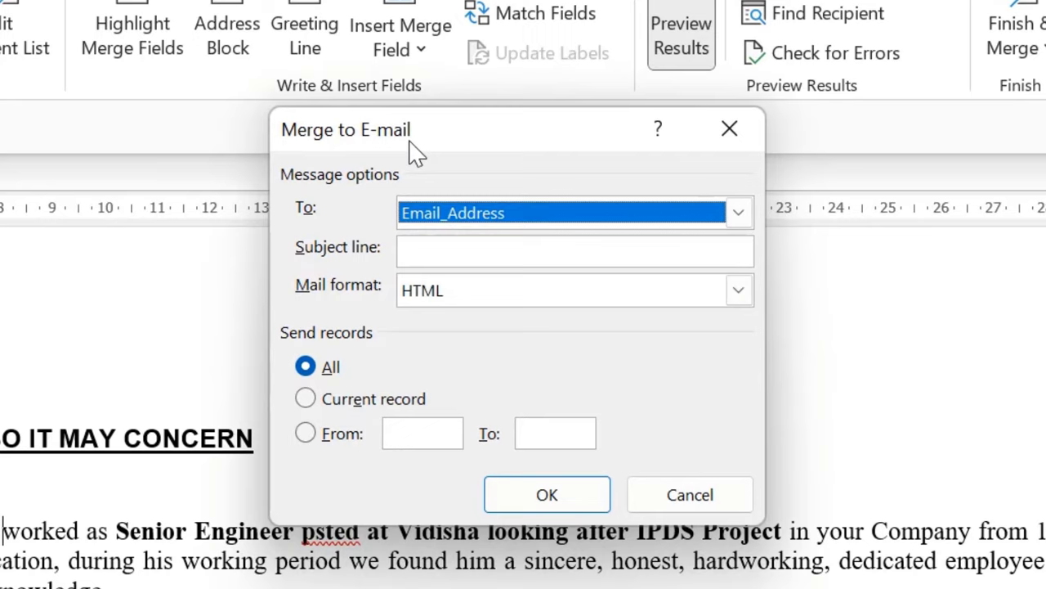
click(736, 212)
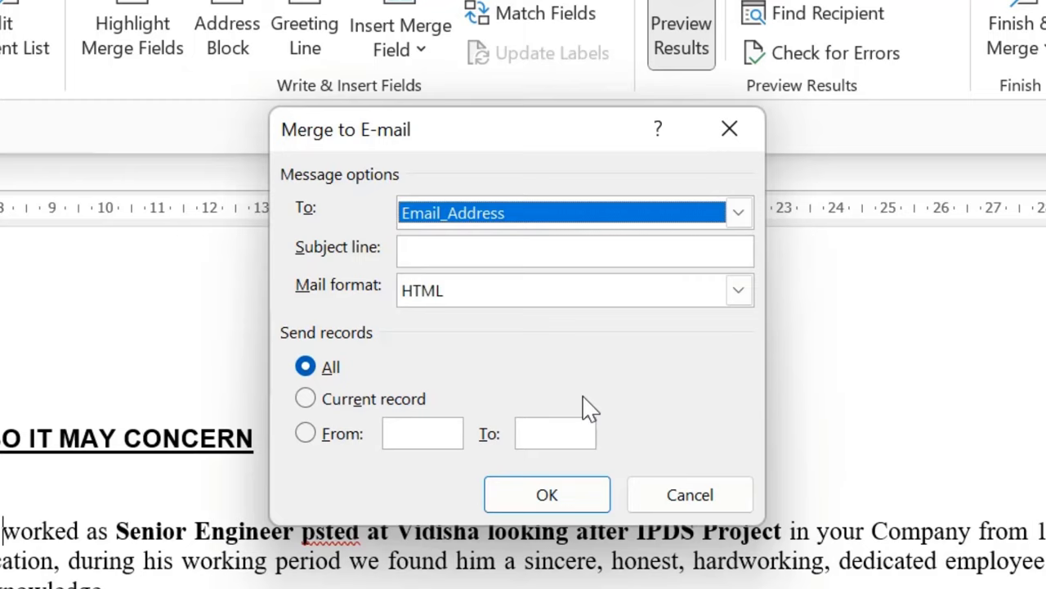
text(To Whom)
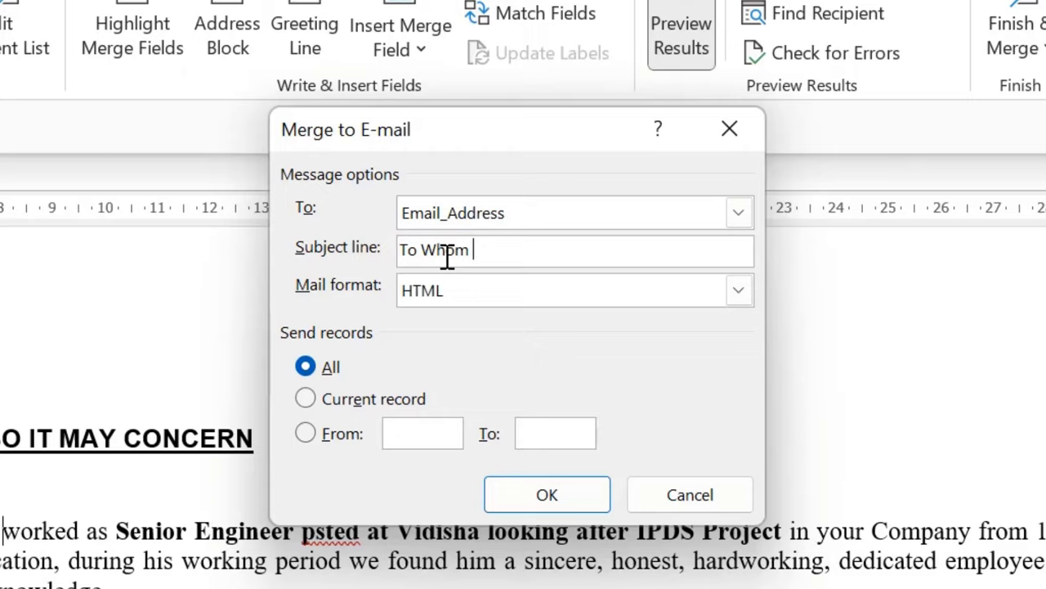
click(735, 291)
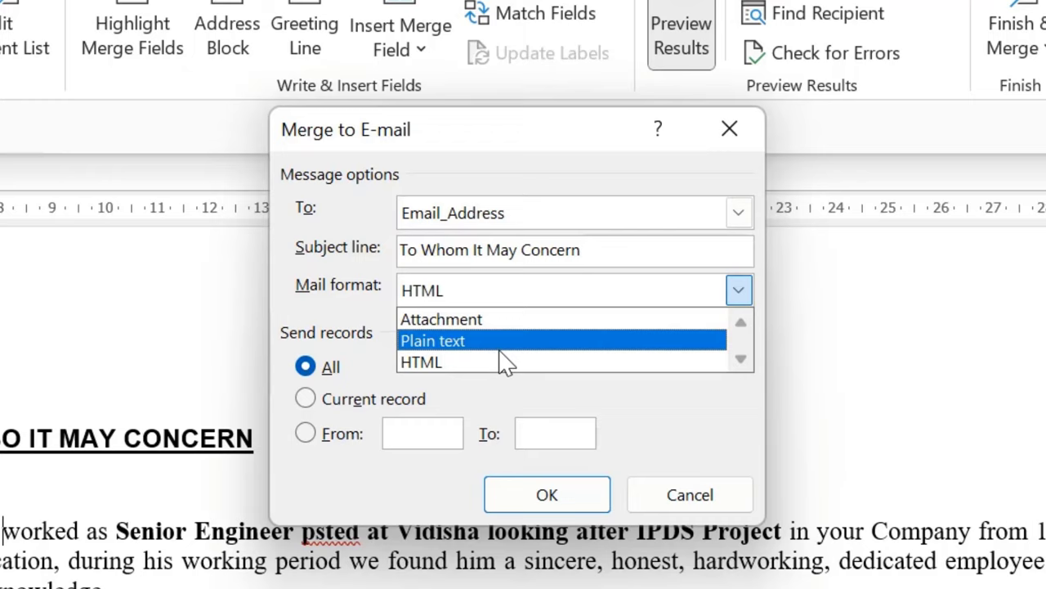
click(422, 361)
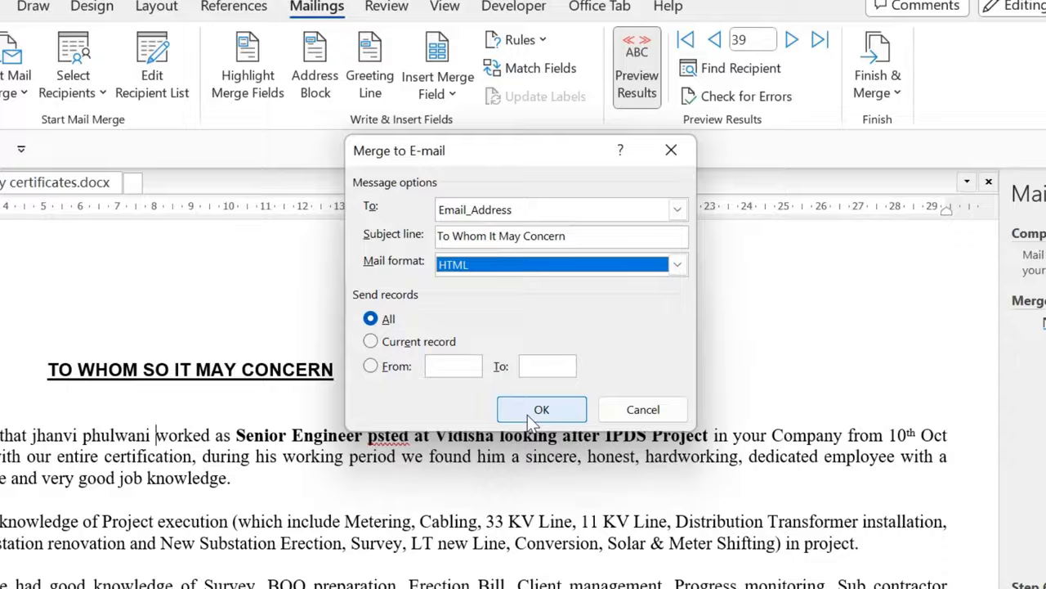
- Run the merge, allow Outlook's macros, and view the sent messages in Outlook's Sent Items
click(542, 409)
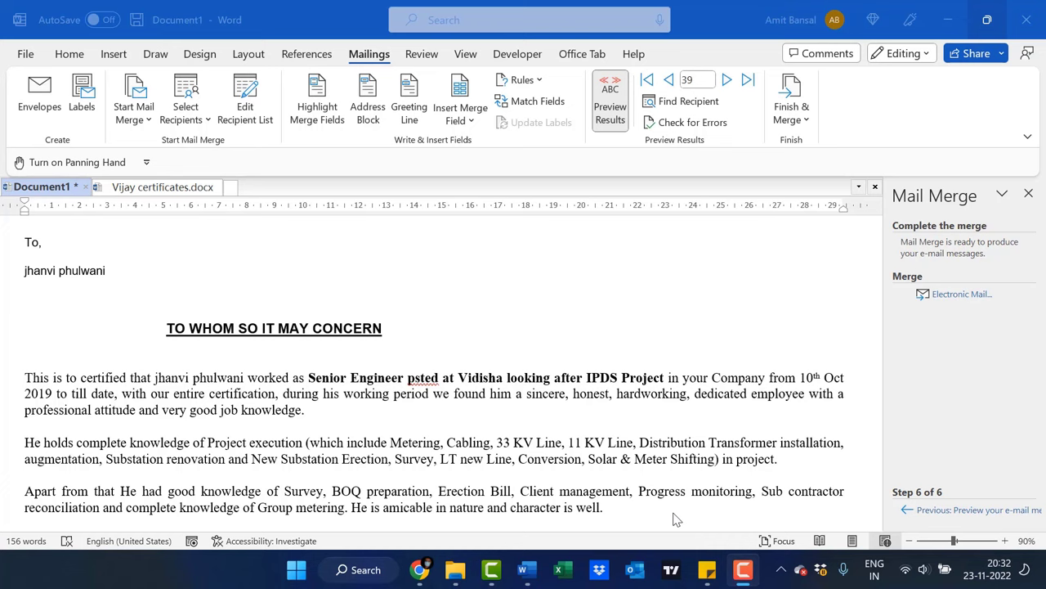
click(961, 295)
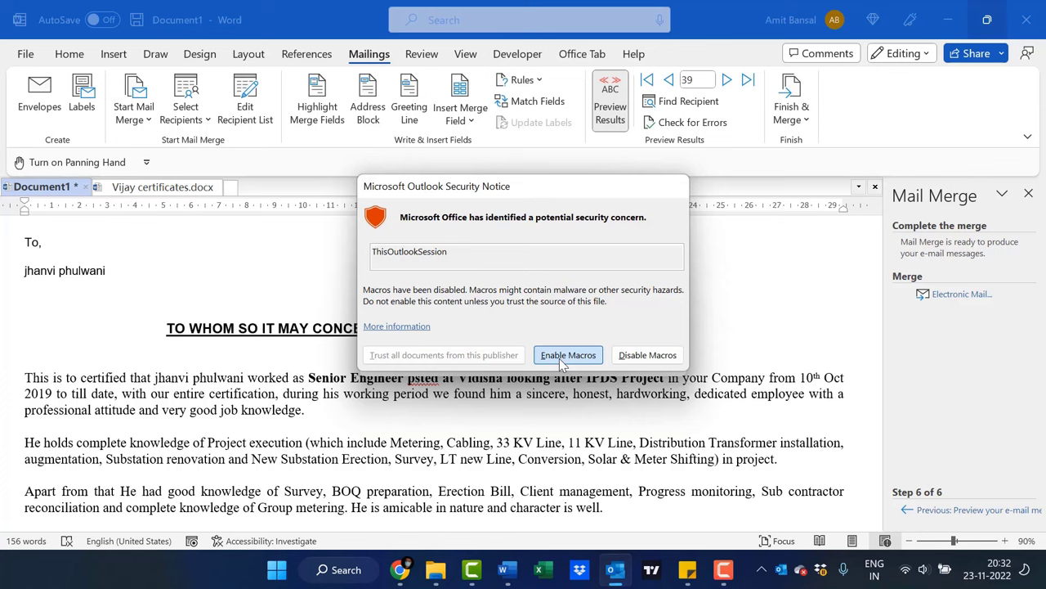
click(569, 354)
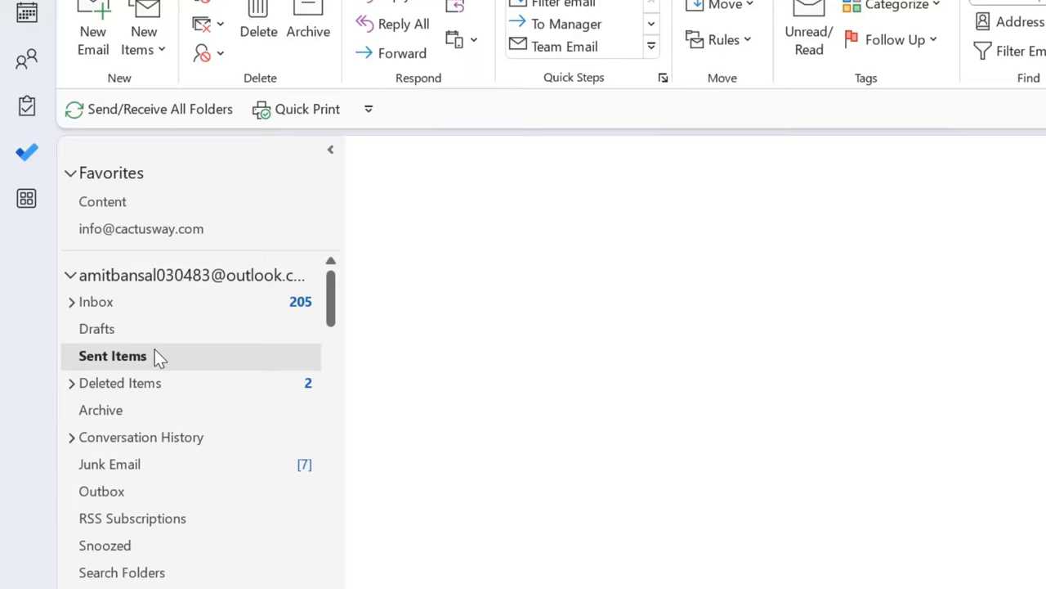
click(111, 357)
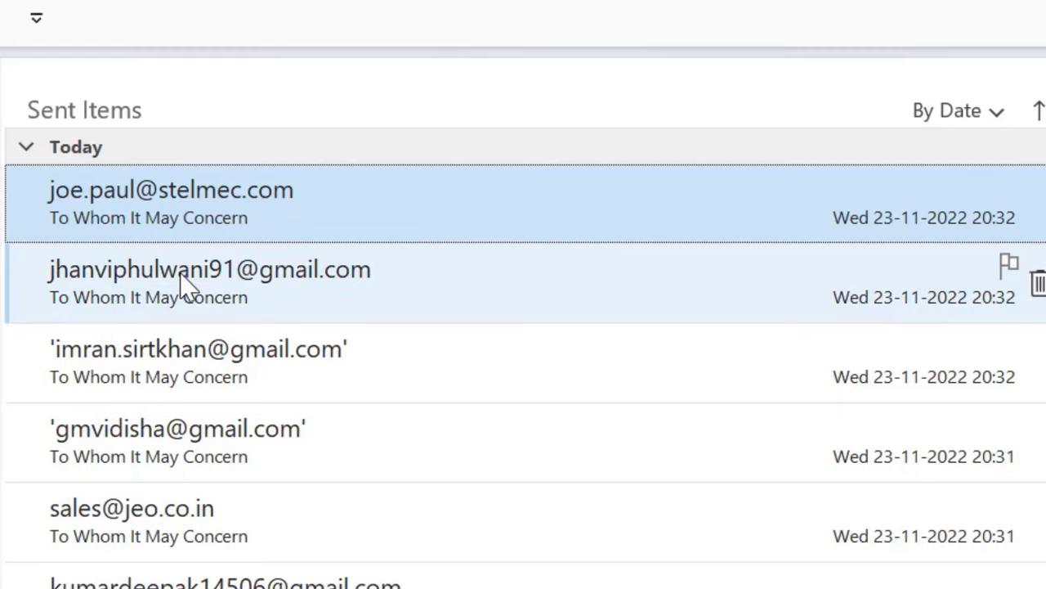